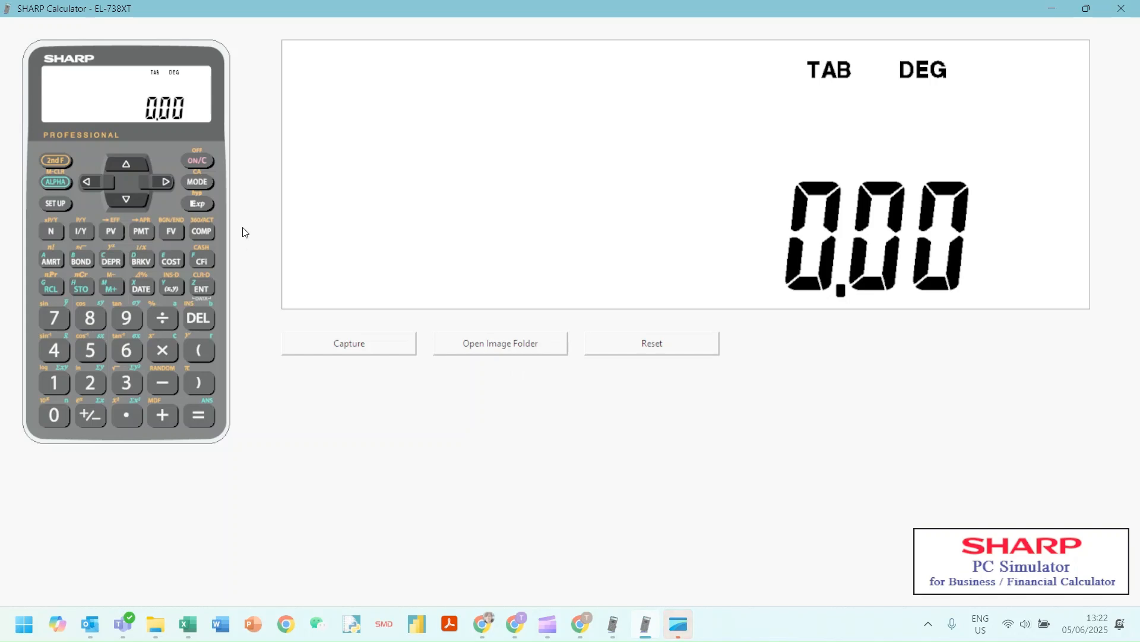
mouse_move(105, 172)
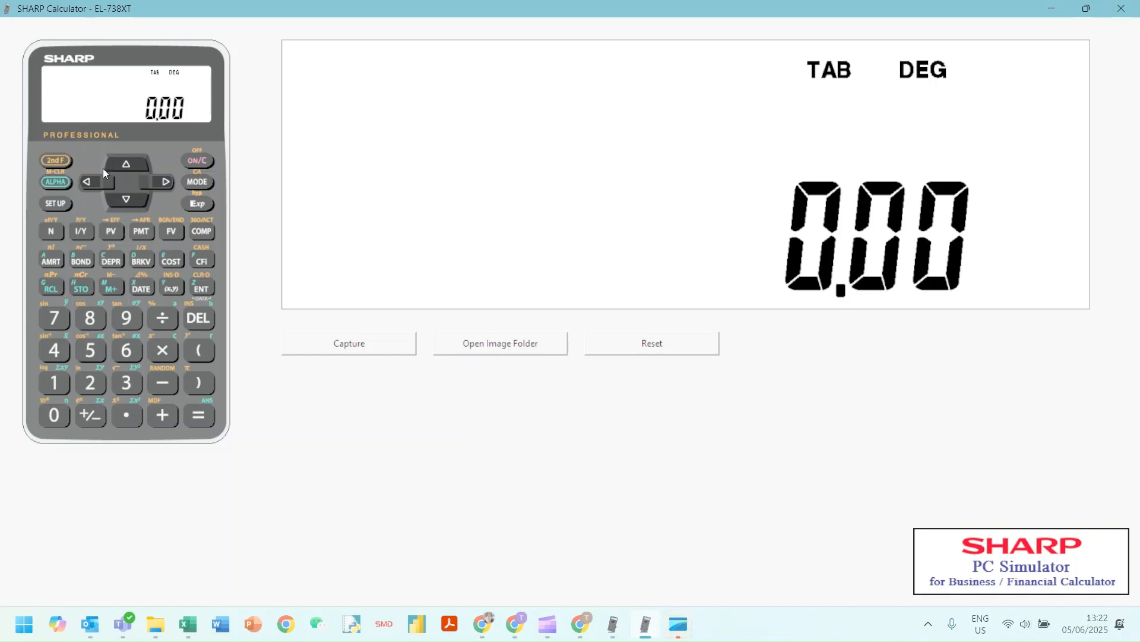
Choose option 1 (EU) in the SETUP date format setting
left_click(55, 203)
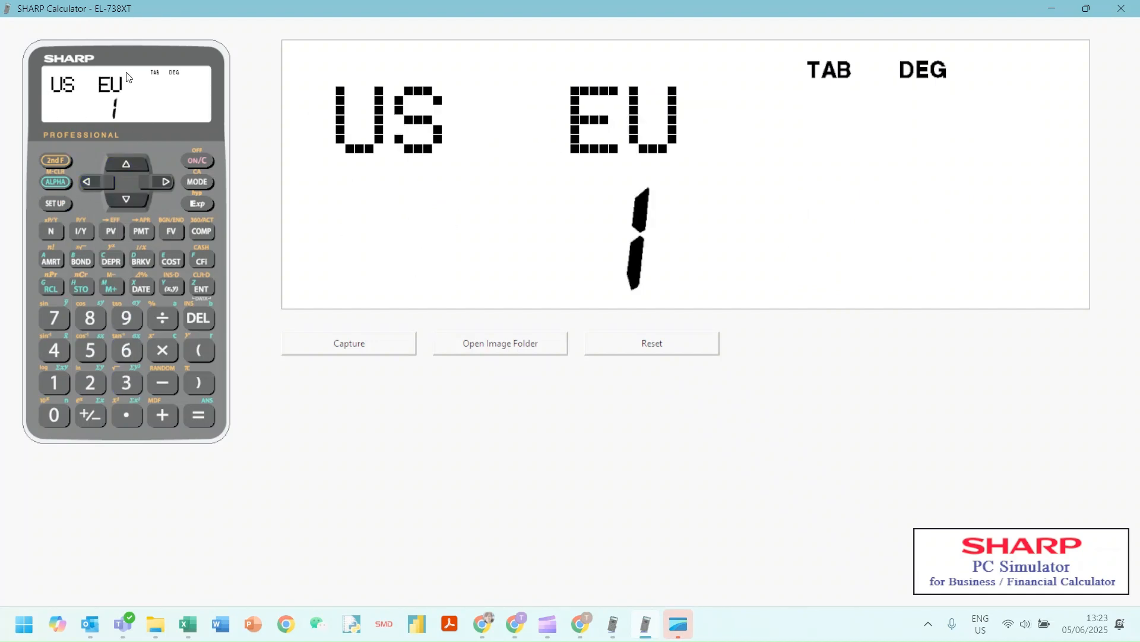
mouse_move(127, 96)
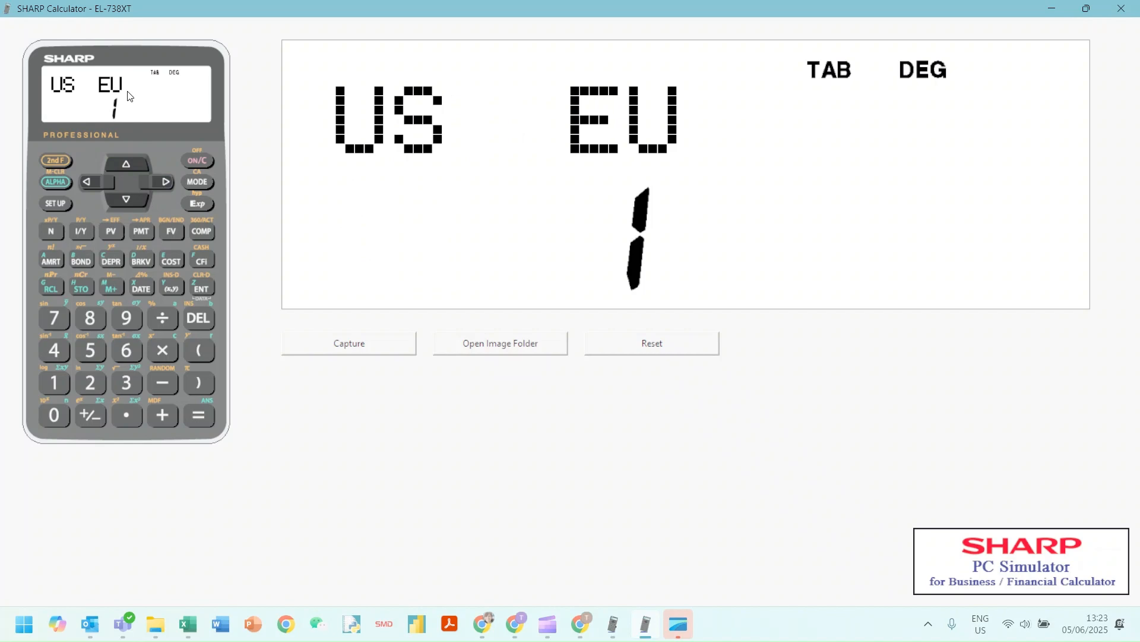
left_click(53, 383)
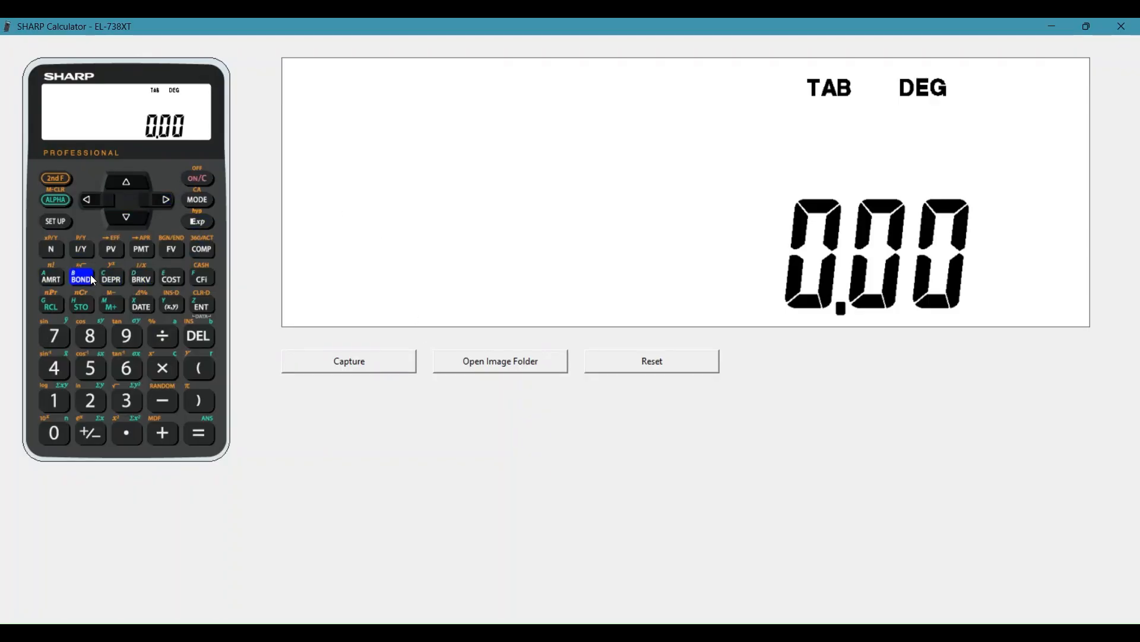
Enter coupon 8 and redemption value 1000 in the BOND worksheet
left_click(82, 277)
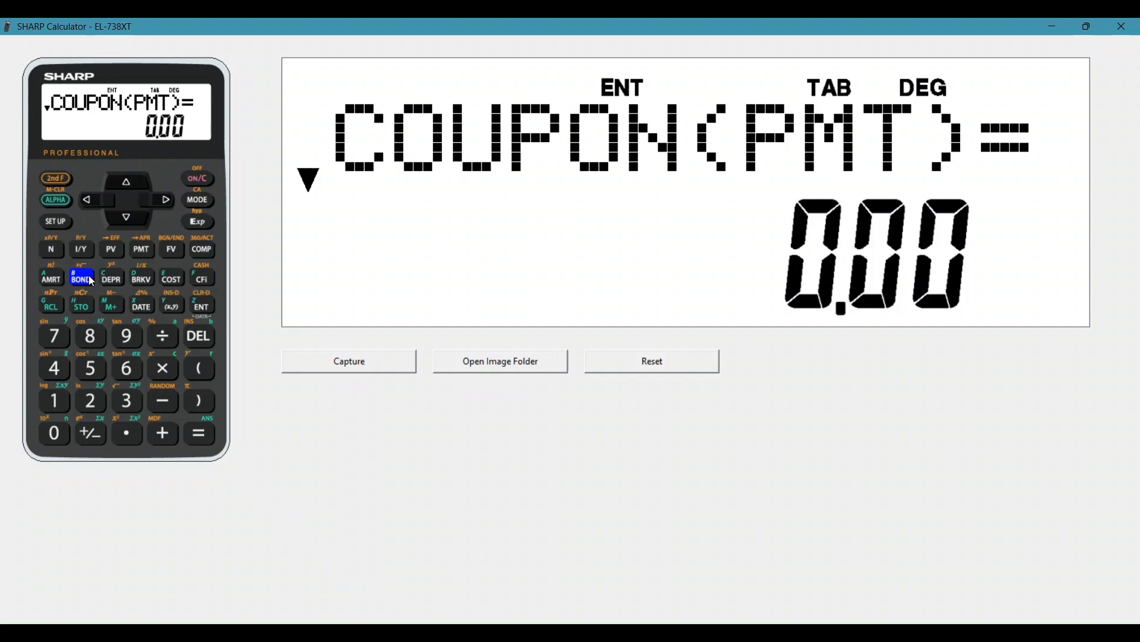
mouse_move(89, 335)
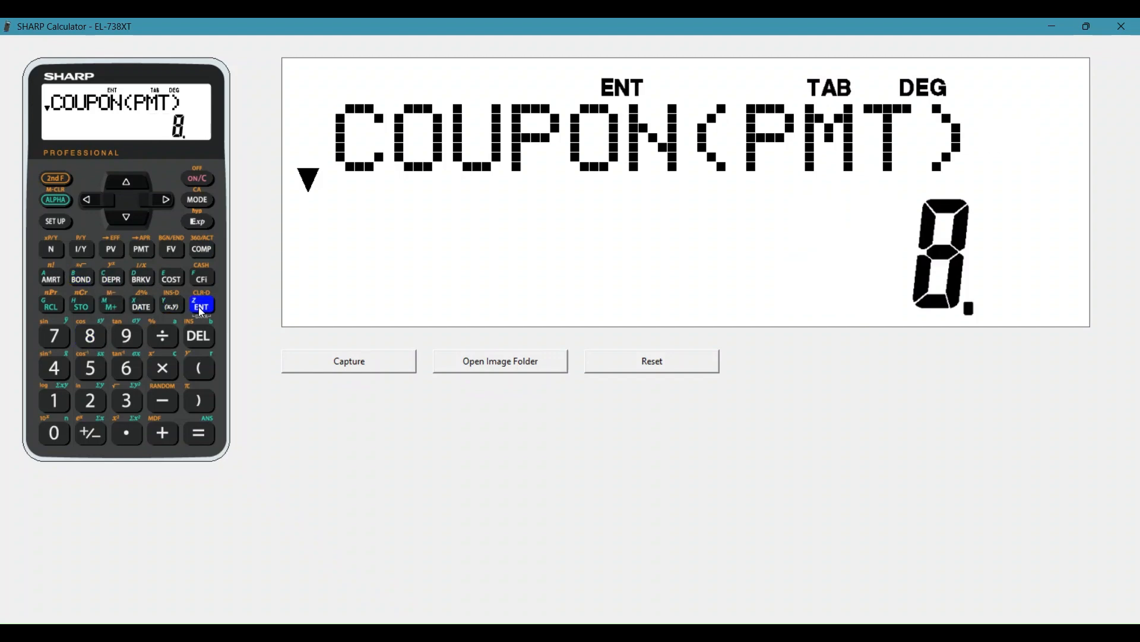
left_click(200, 305)
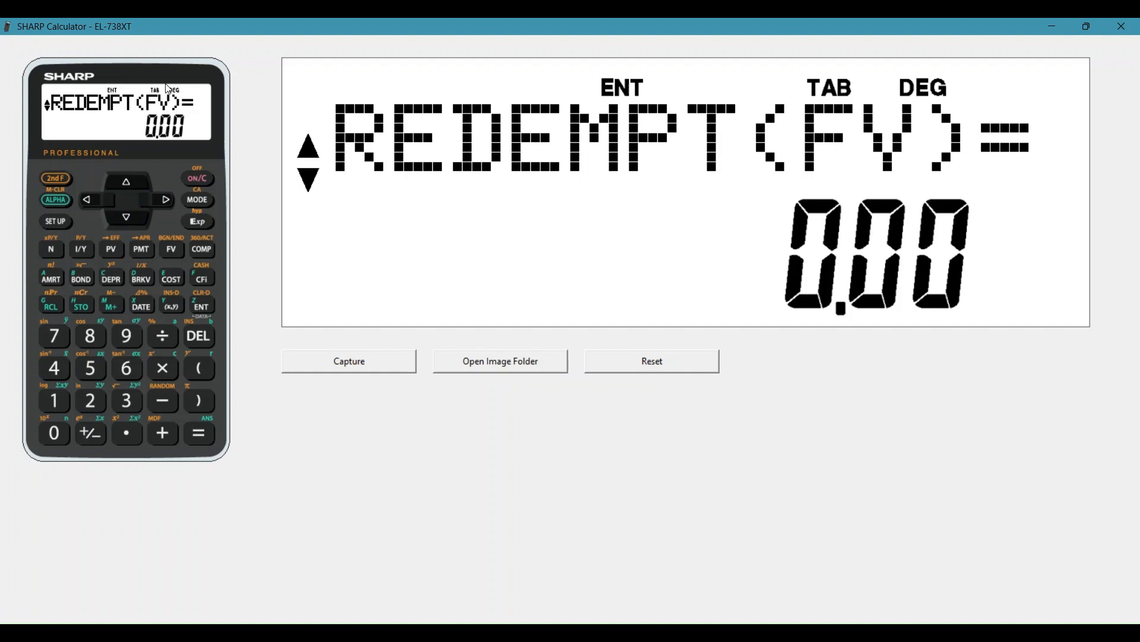
mouse_move(134, 147)
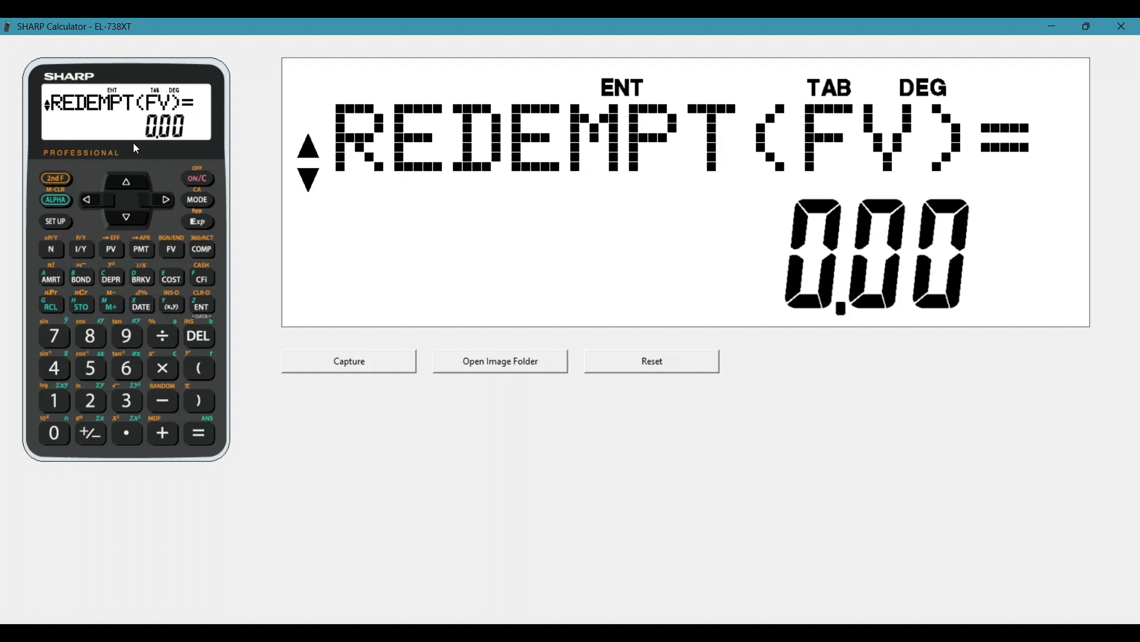
left_click(53, 434)
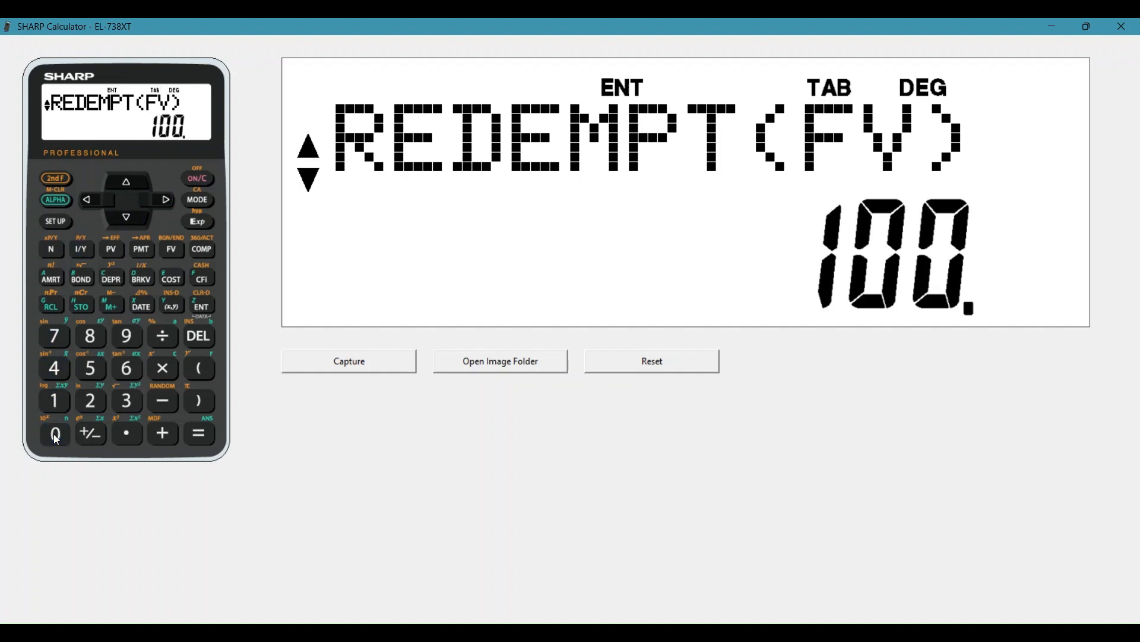
left_click(201, 305)
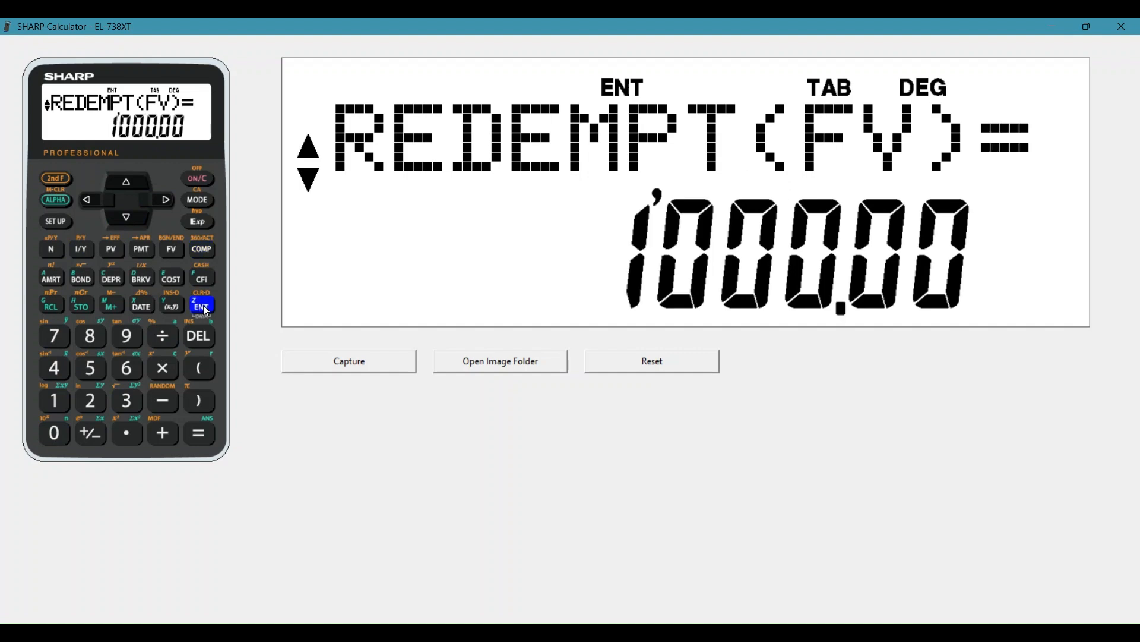
mouse_move(125, 230)
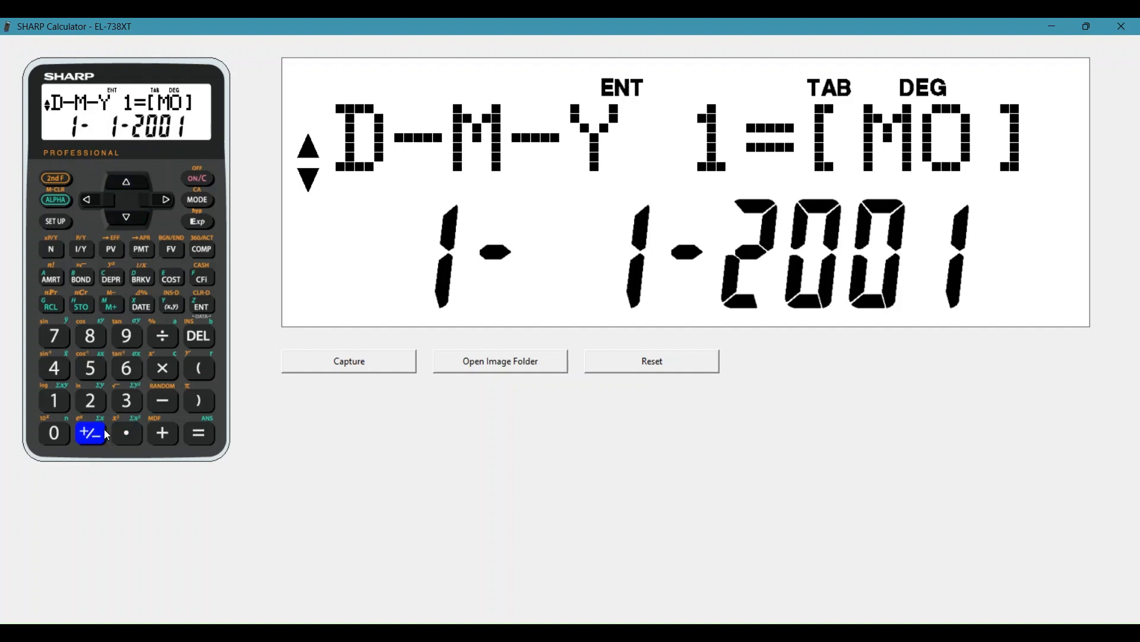
Store 3-11-2023 as the first bond date
left_click(126, 401)
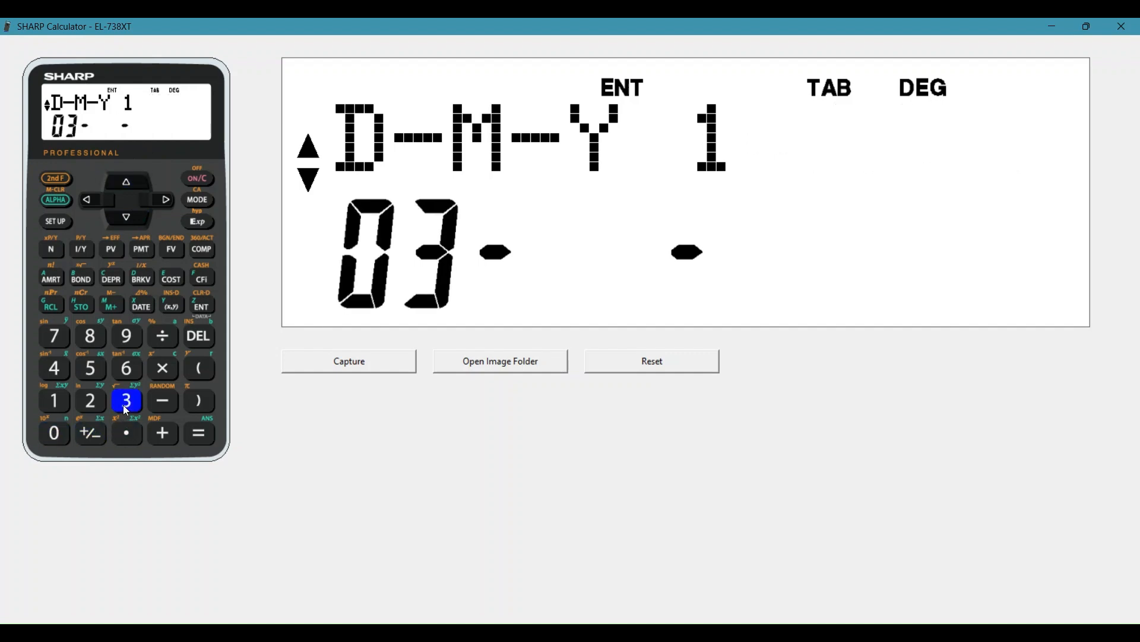
left_click(110, 305)
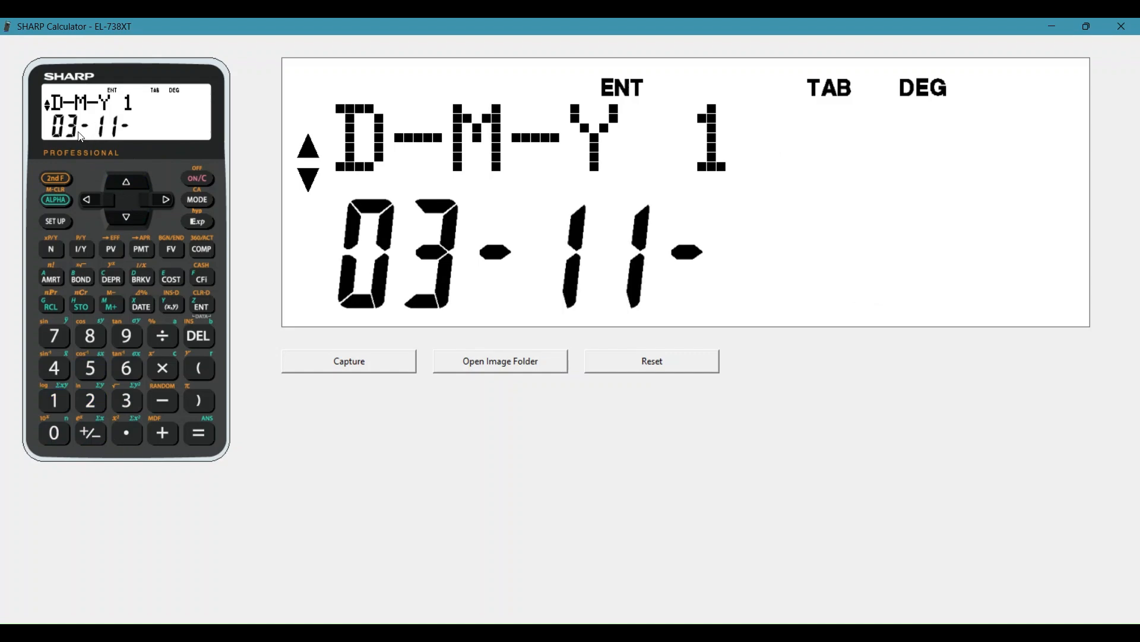
mouse_move(76, 381)
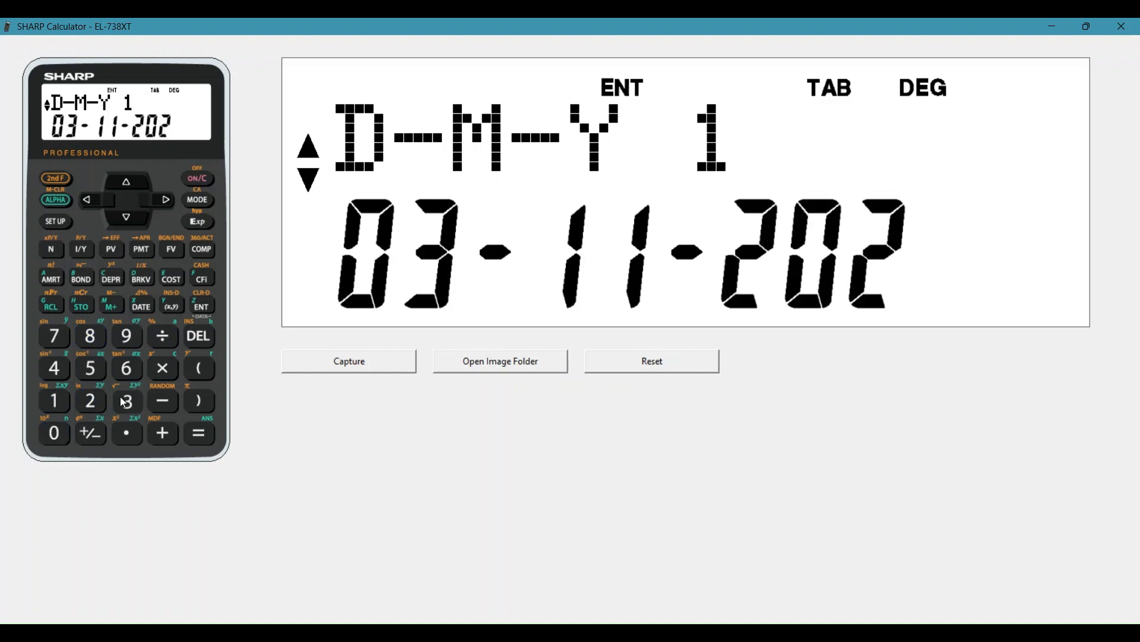
left_click(125, 401)
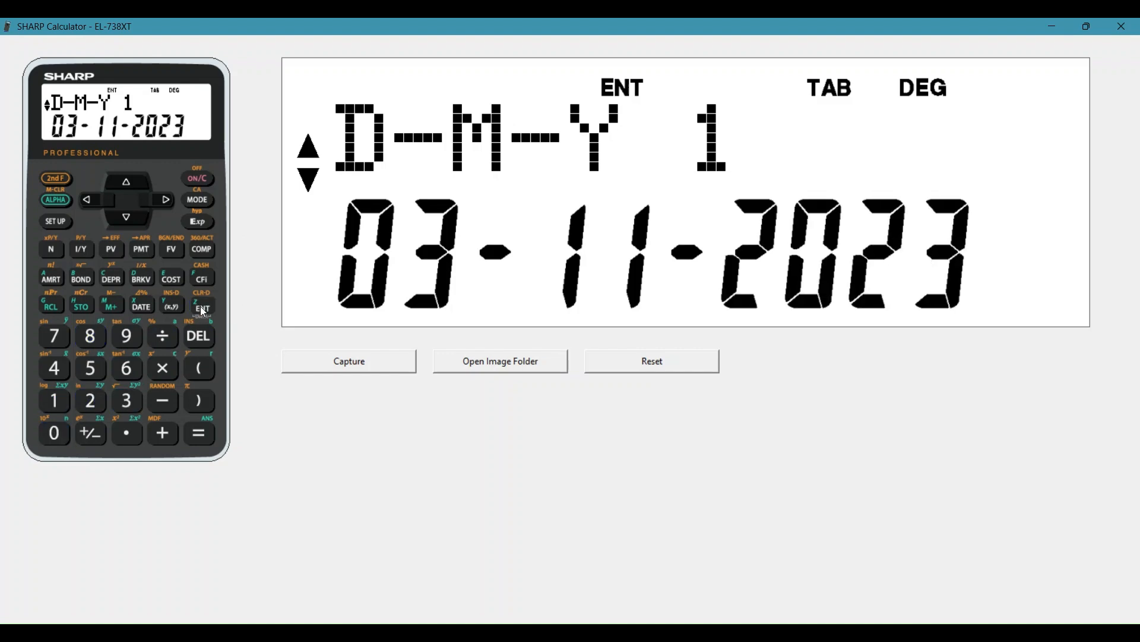
left_click(202, 305)
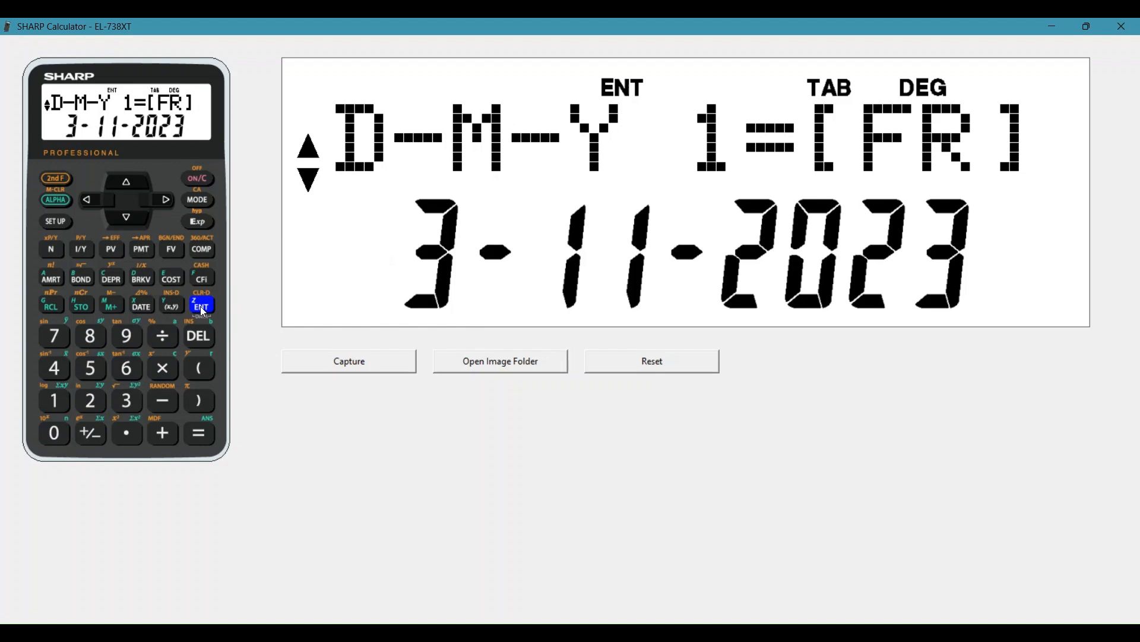
Store 24-09-2026 as the second date, set 2 coupons per year, and begin the yield
left_click(90, 400)
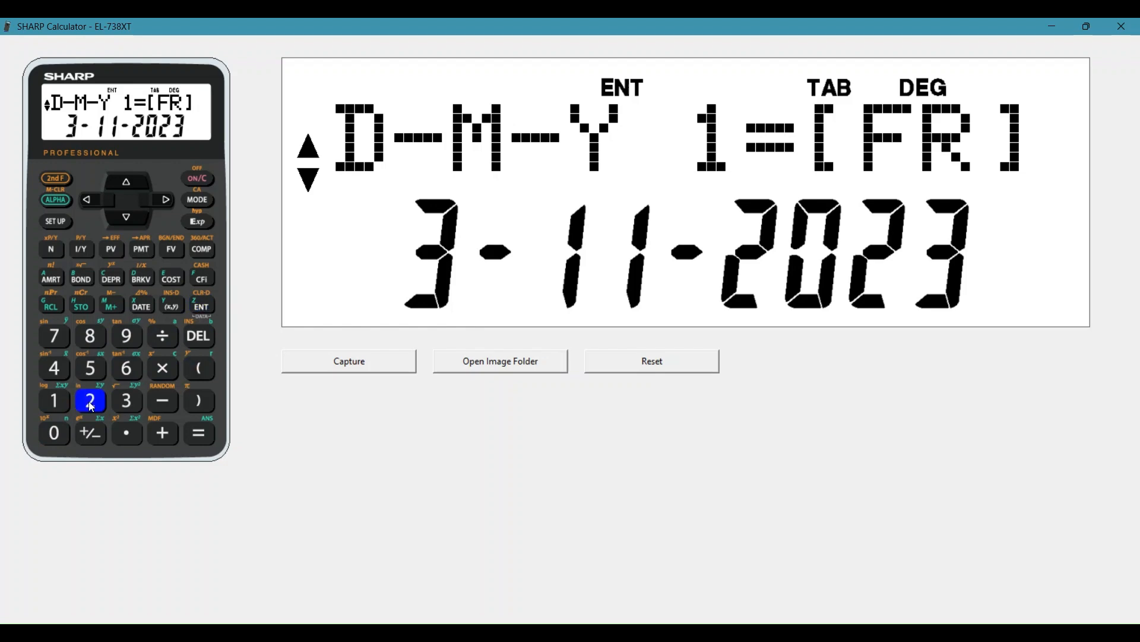
left_click(124, 367)
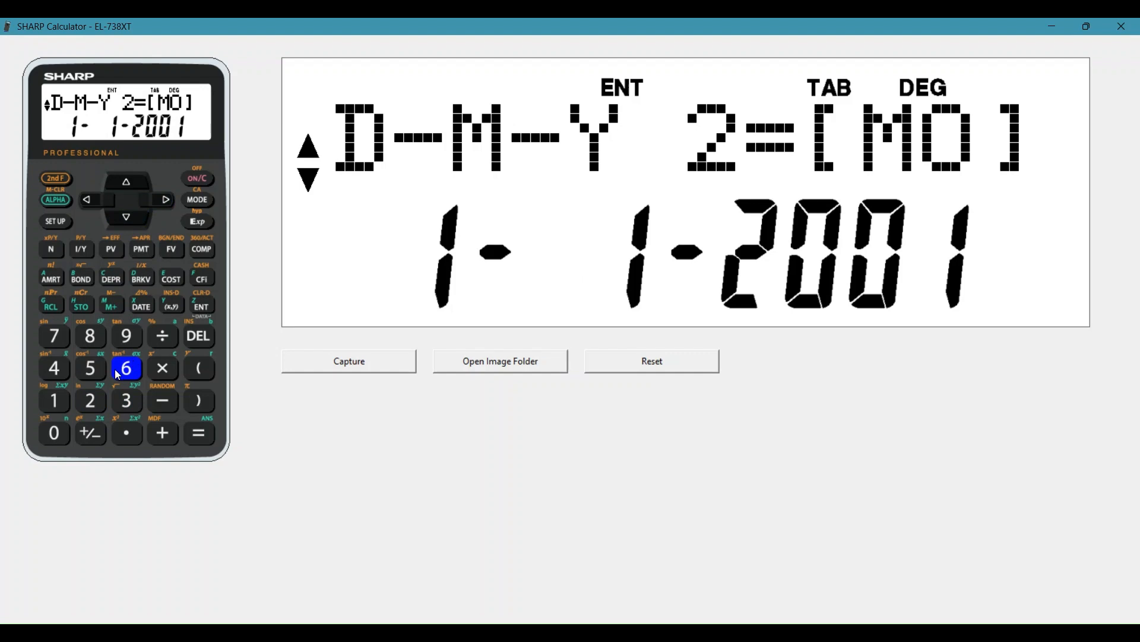
left_click(53, 432)
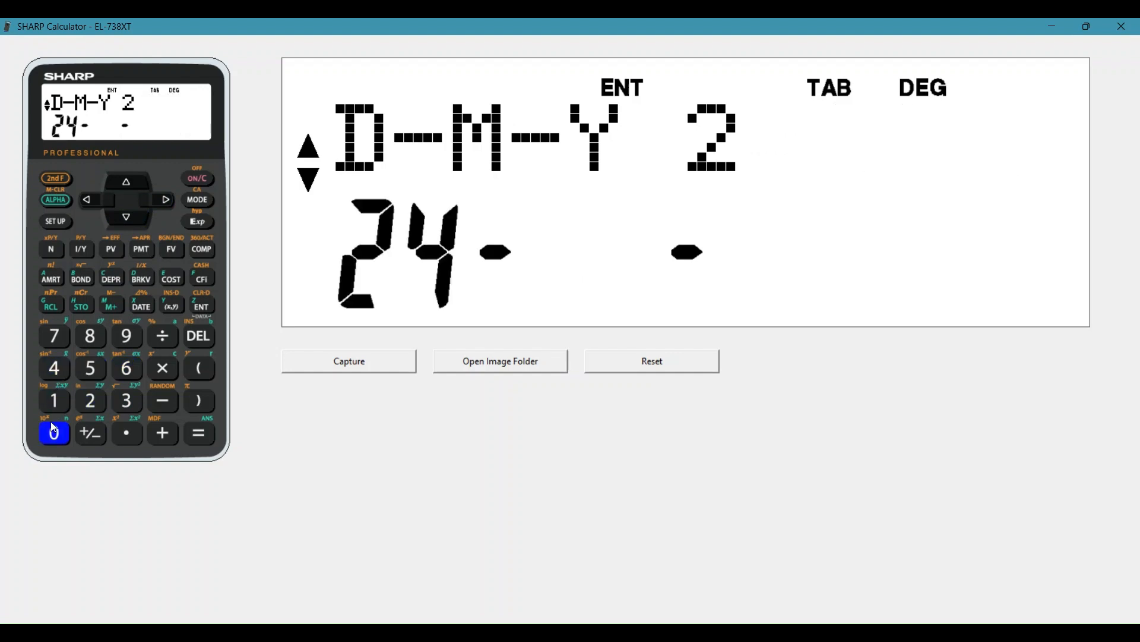
left_click(89, 401)
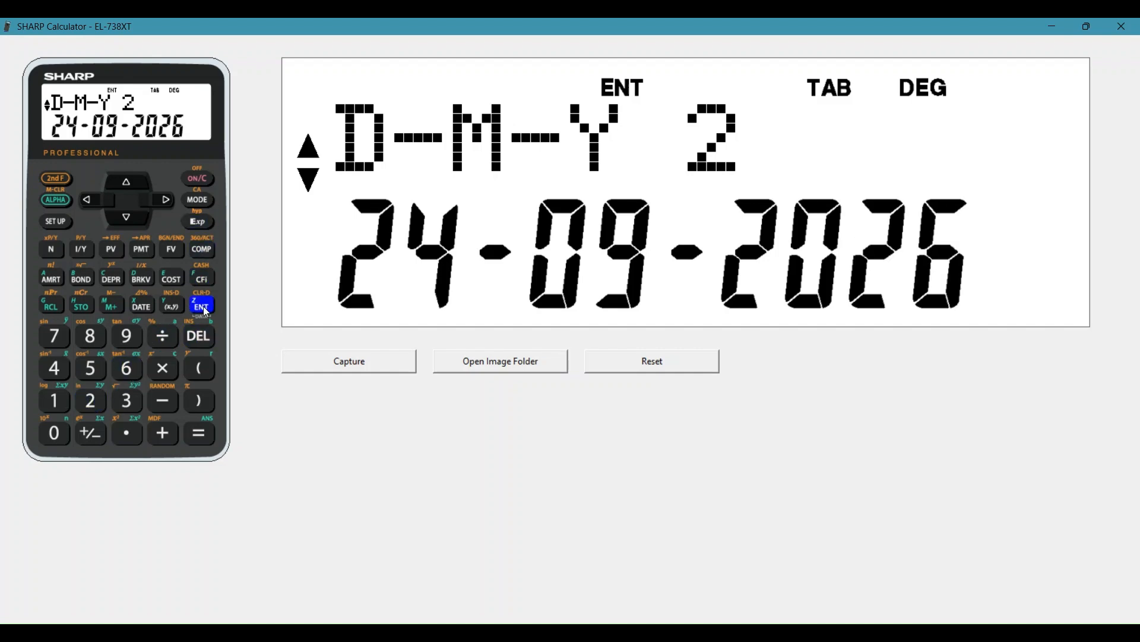
left_click(125, 215)
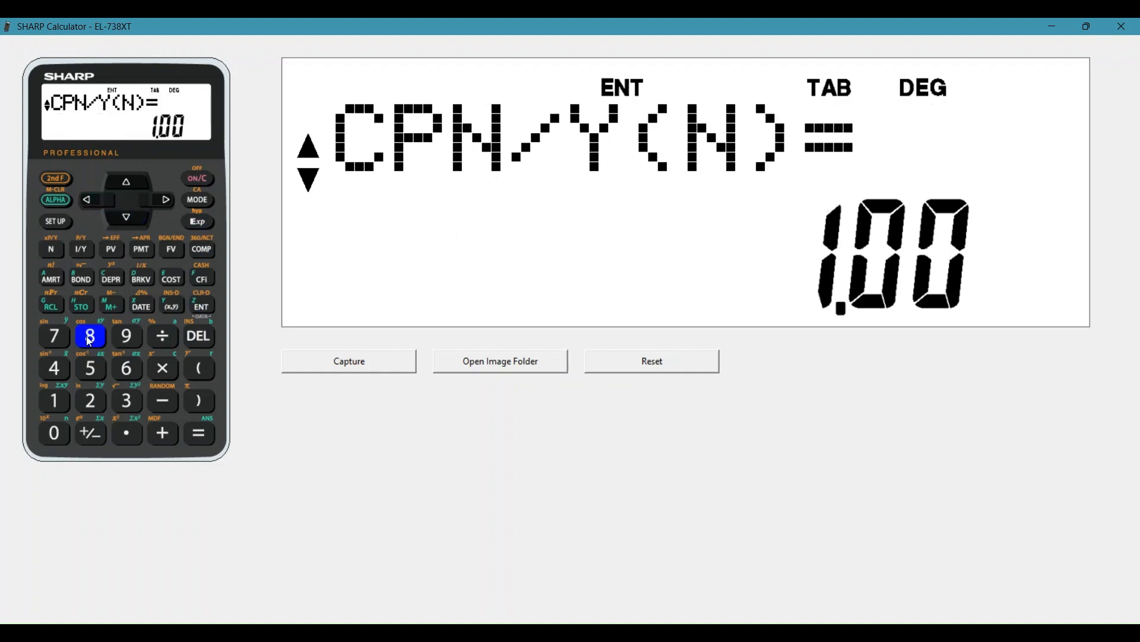
left_click(201, 306)
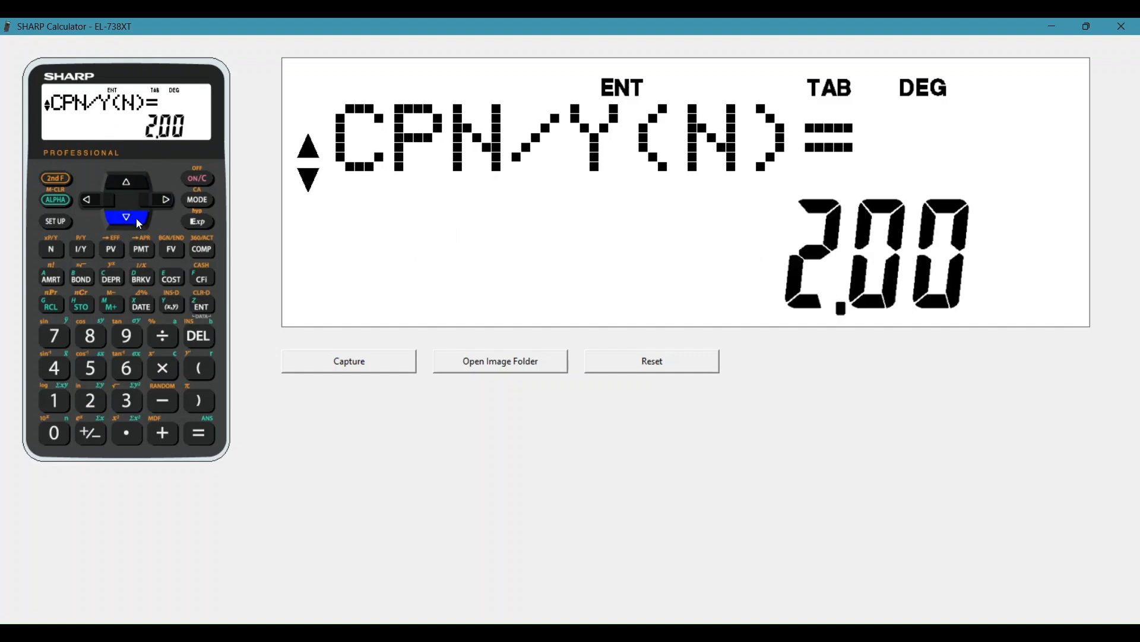
left_click(54, 433)
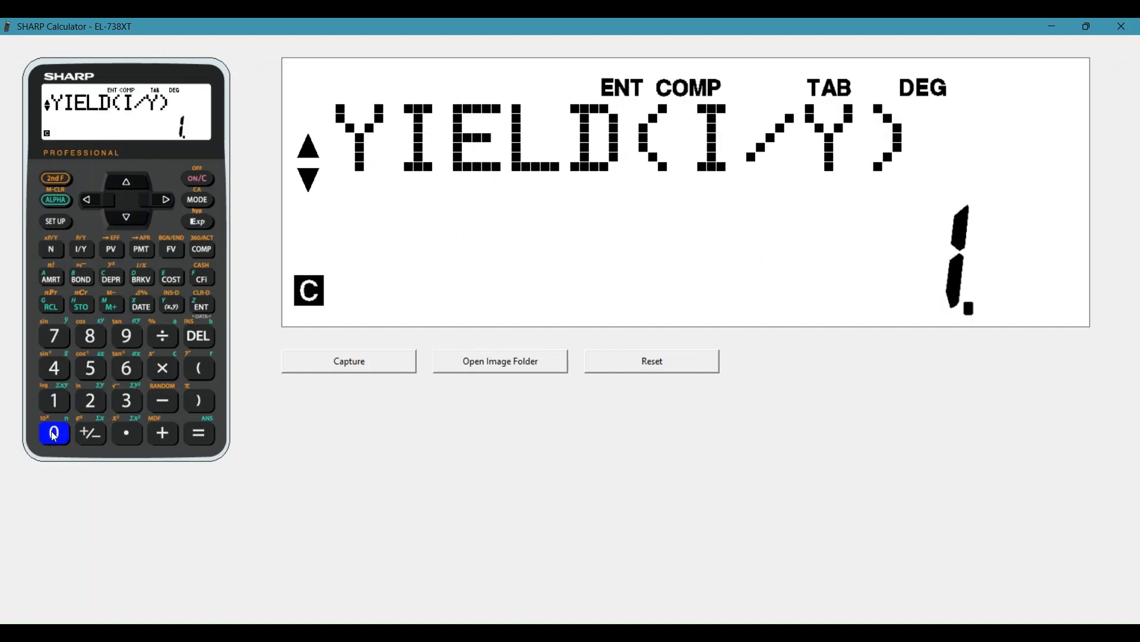
Store yield 10.00 and compute the bond price 773.90 with accrued interest 0.88
left_click(54, 432)
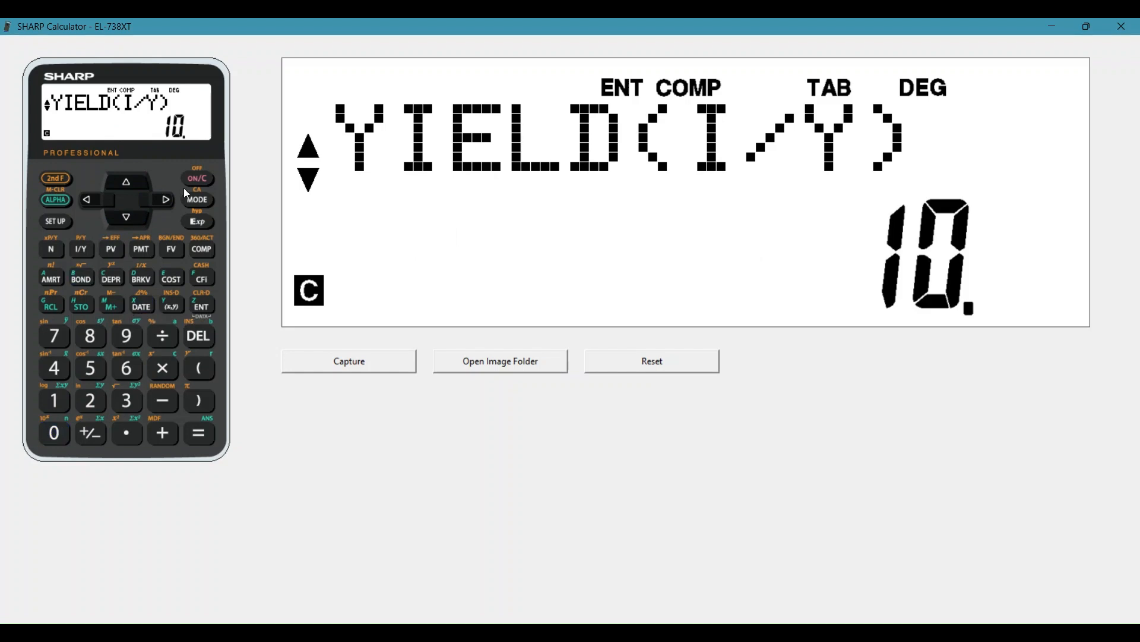
left_click(202, 306)
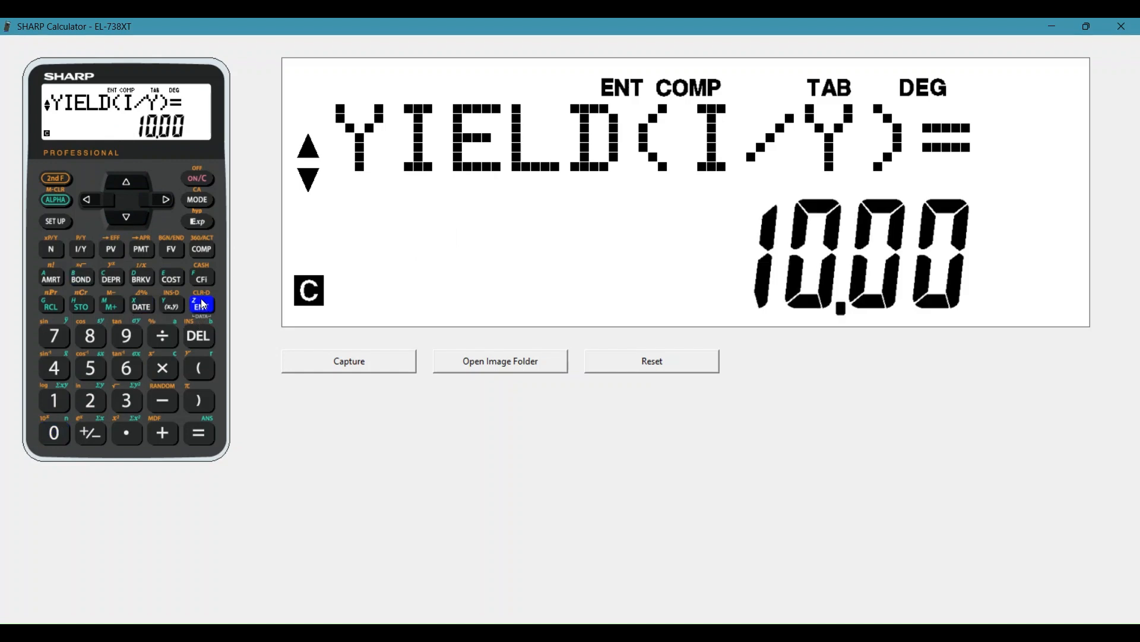
mouse_move(134, 214)
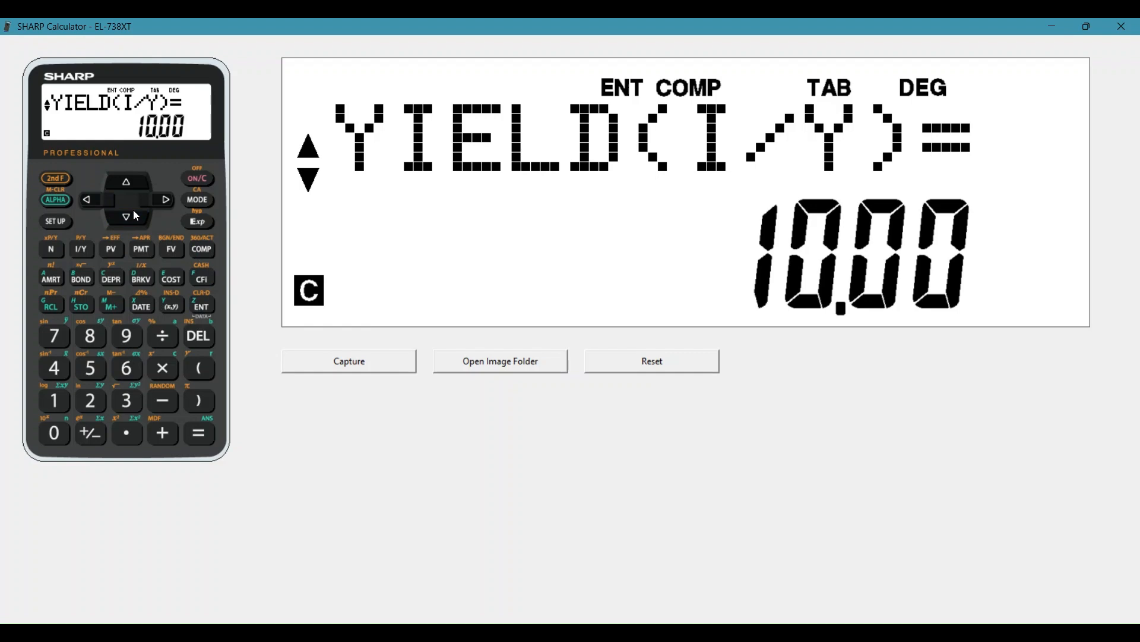
left_click(125, 218)
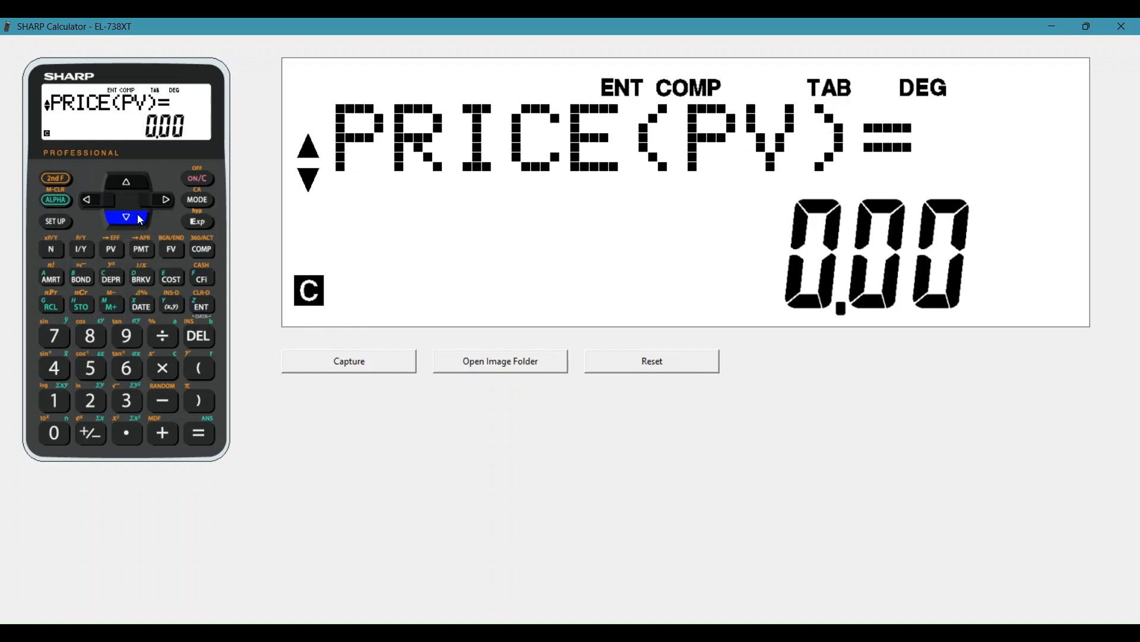
mouse_move(202, 250)
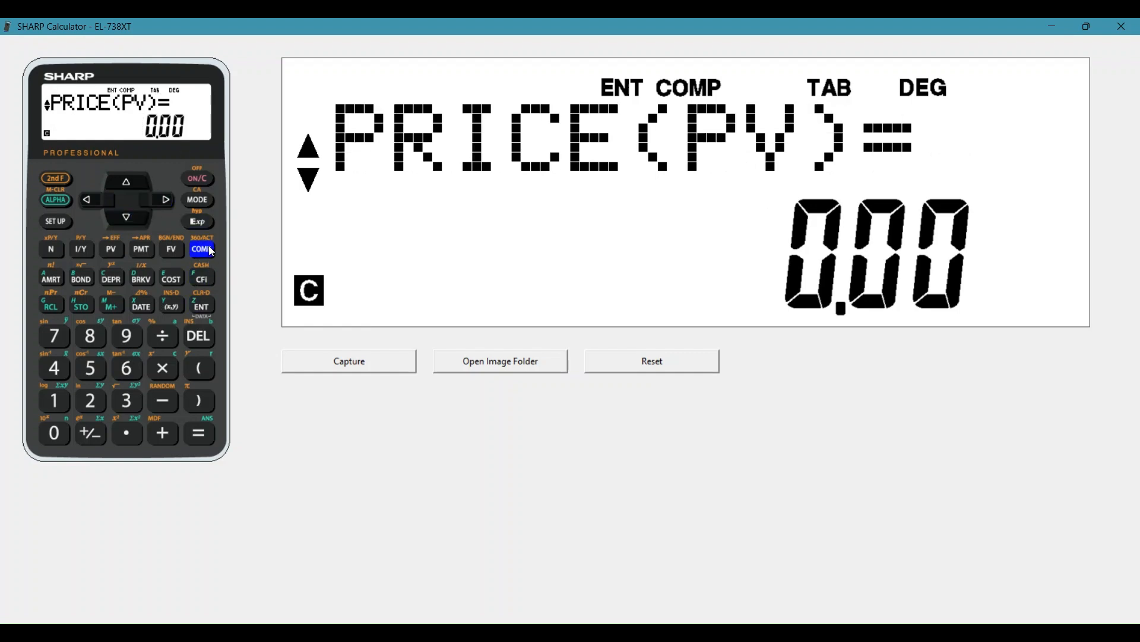
left_click(202, 249)
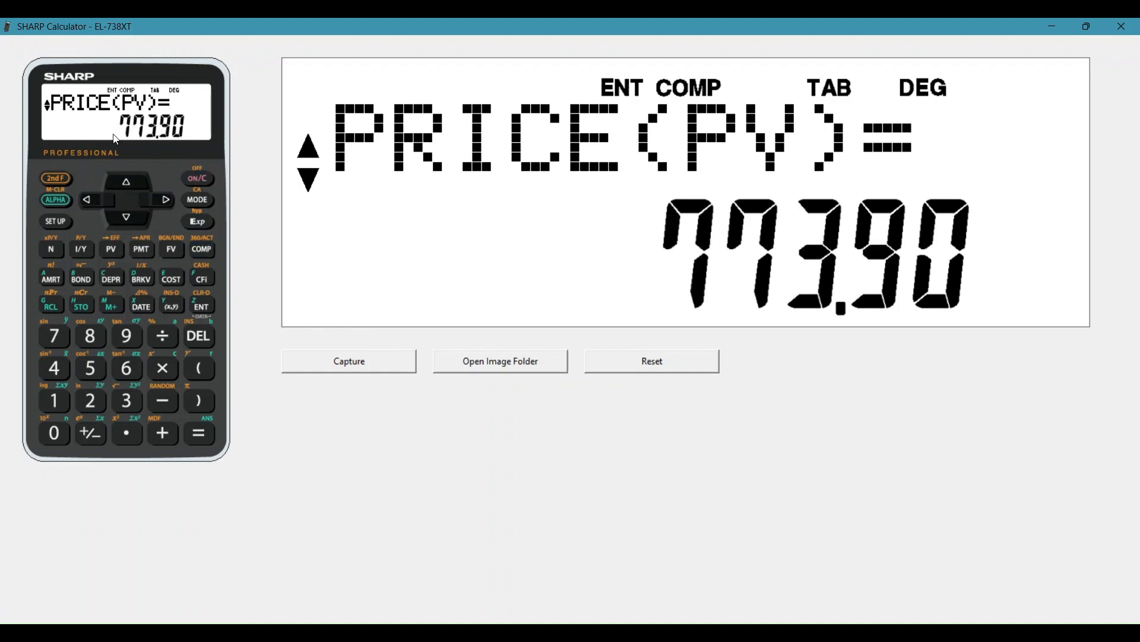
mouse_move(171, 141)
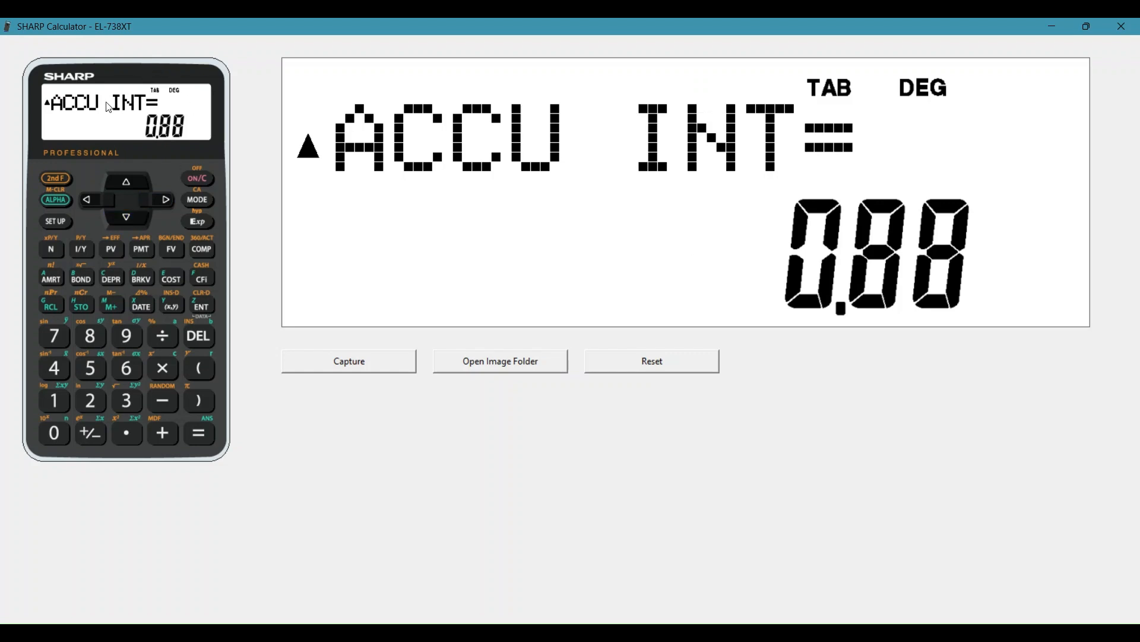
mouse_move(194, 110)
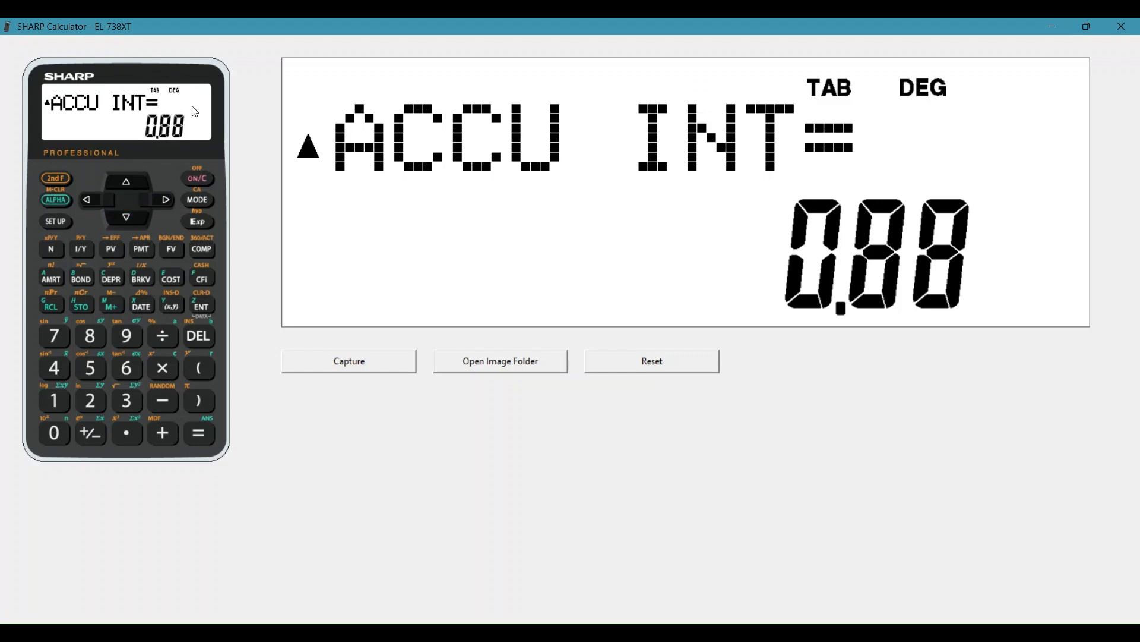
Exit the BOND worksheet with ON/C, clearing the display to 0.00
left_click(54, 199)
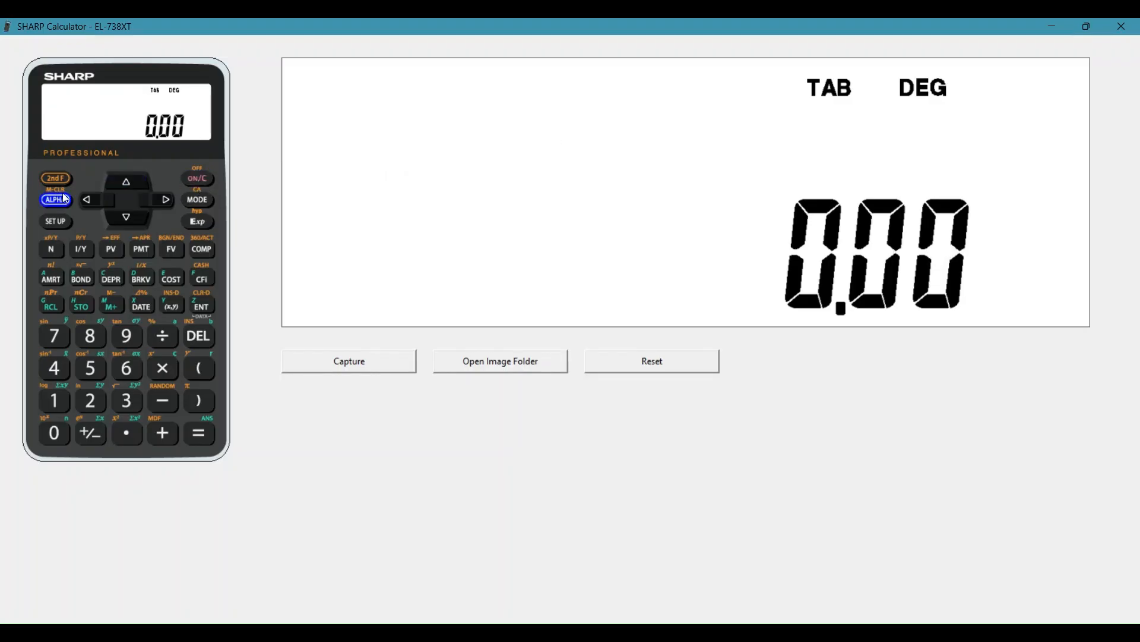
Evaluate PV+ANS to get the total 774.78
left_click(55, 199)
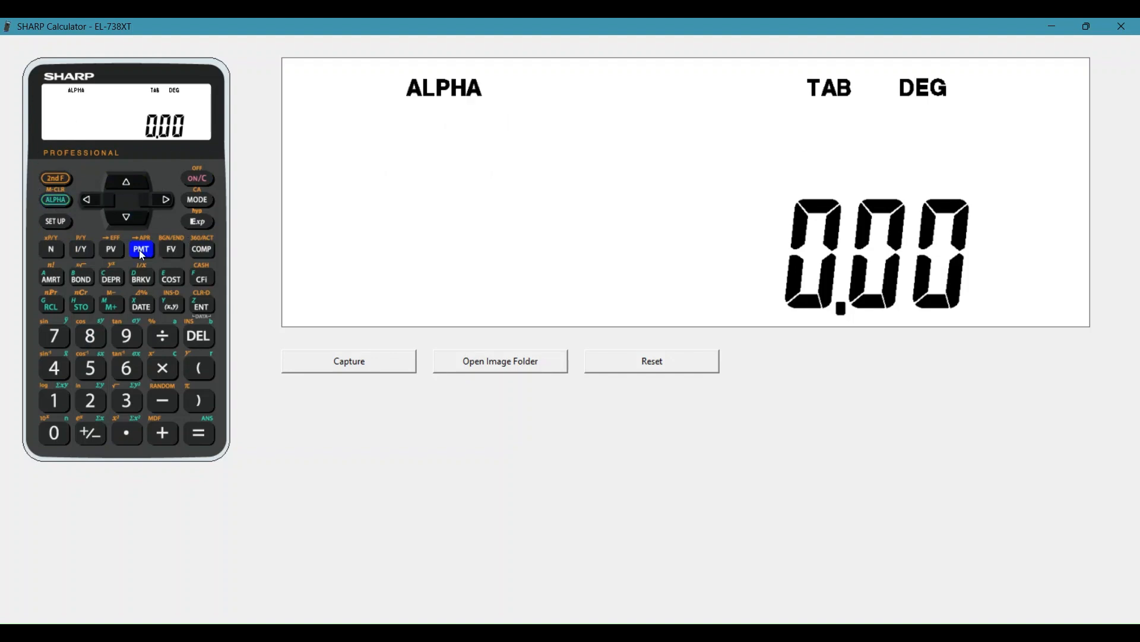
left_click(109, 248)
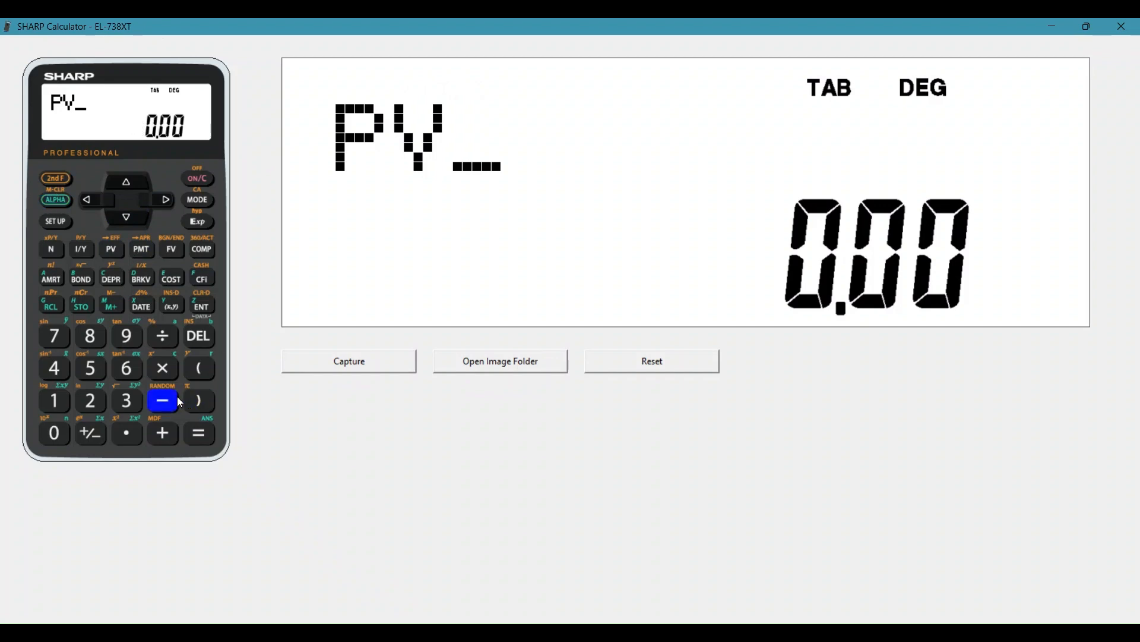
left_click(54, 200)
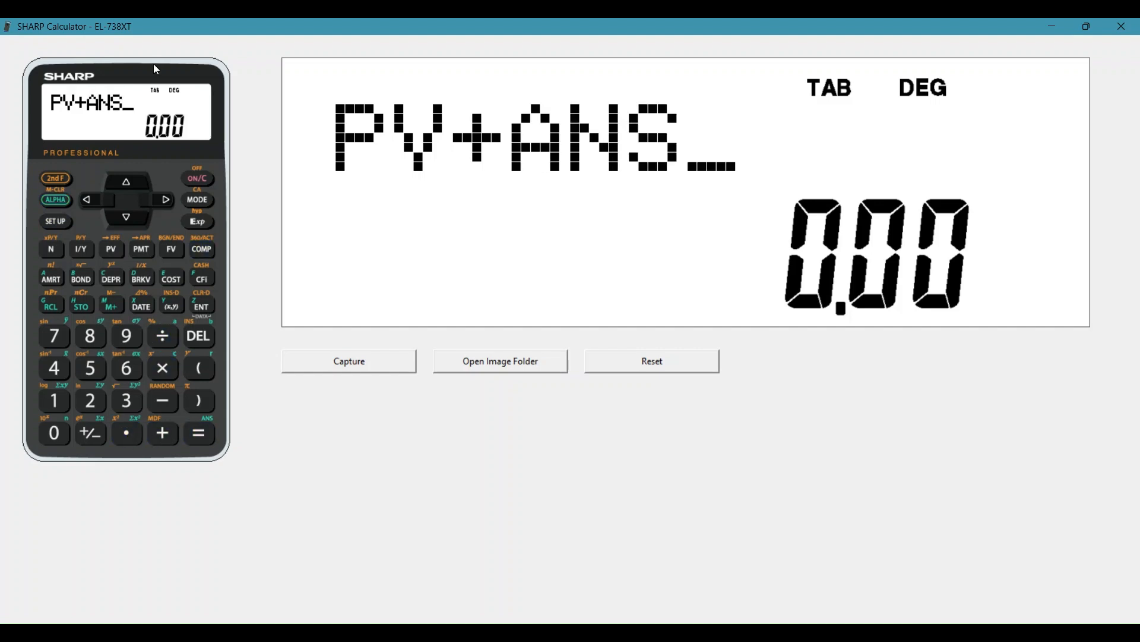
mouse_move(32, 27)
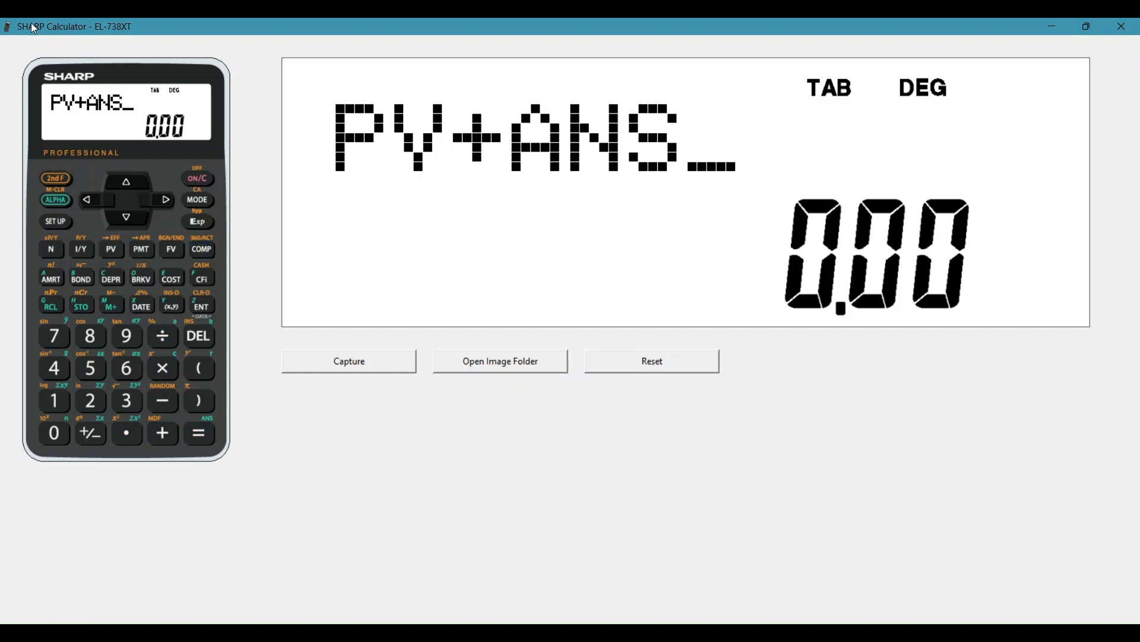
mouse_move(153, 146)
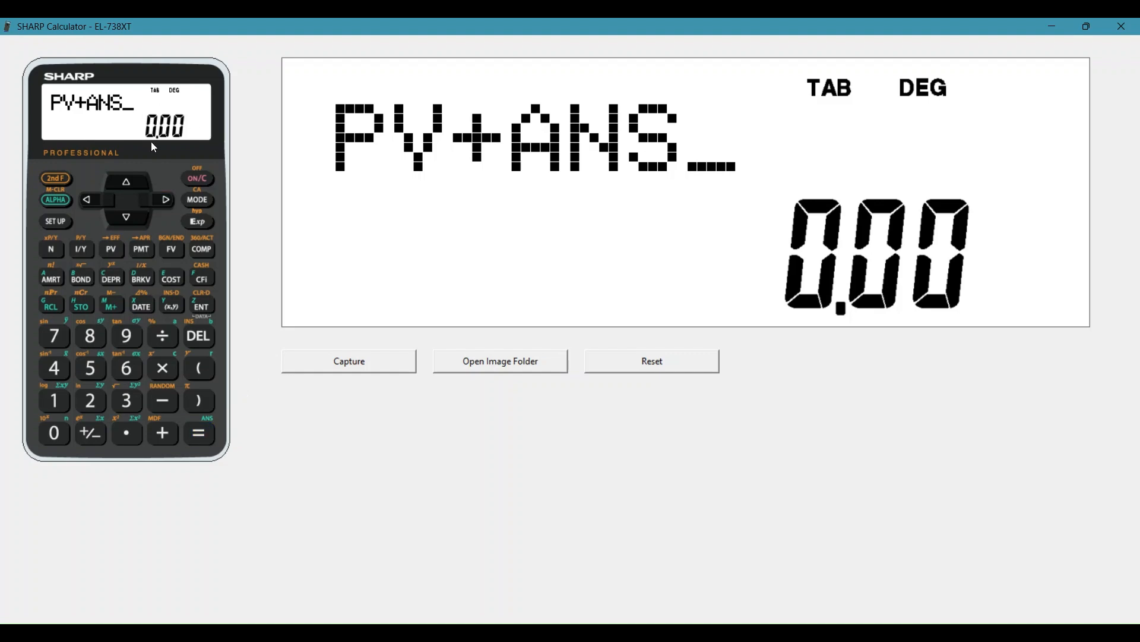
left_click(199, 433)
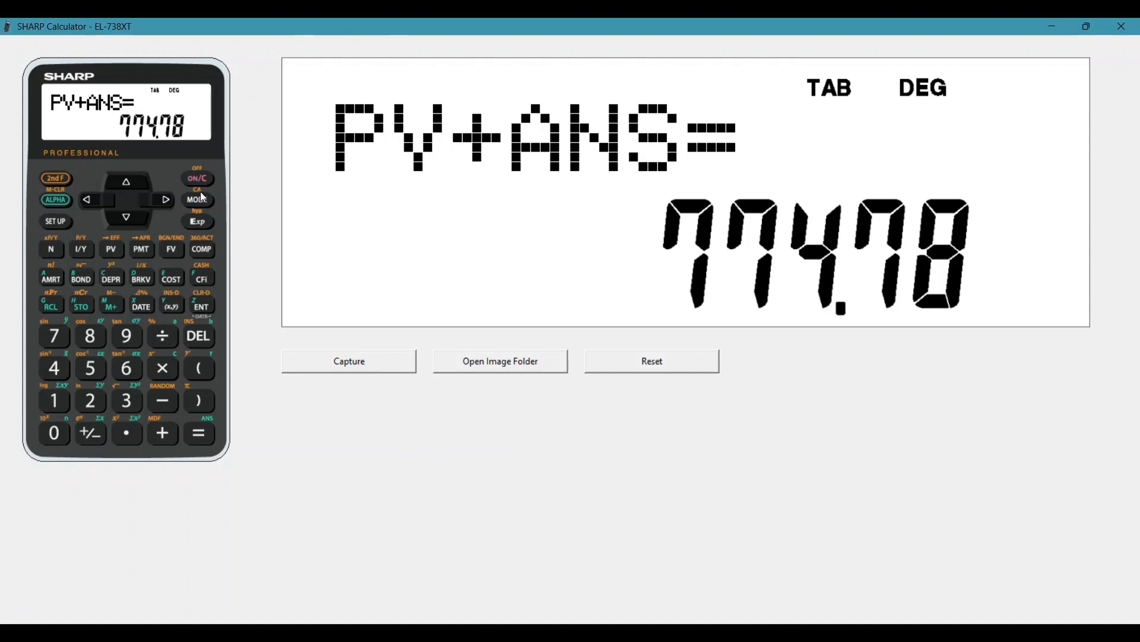
Re-enter BOND with price 650 and compute the yield 16.51
left_click(196, 180)
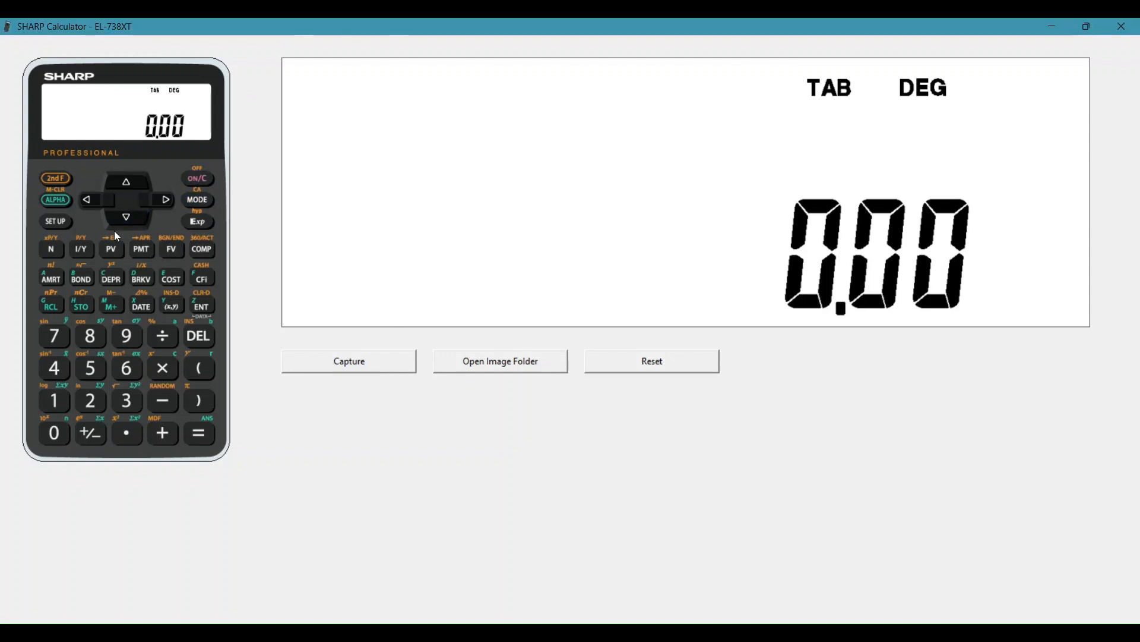
left_click(140, 250)
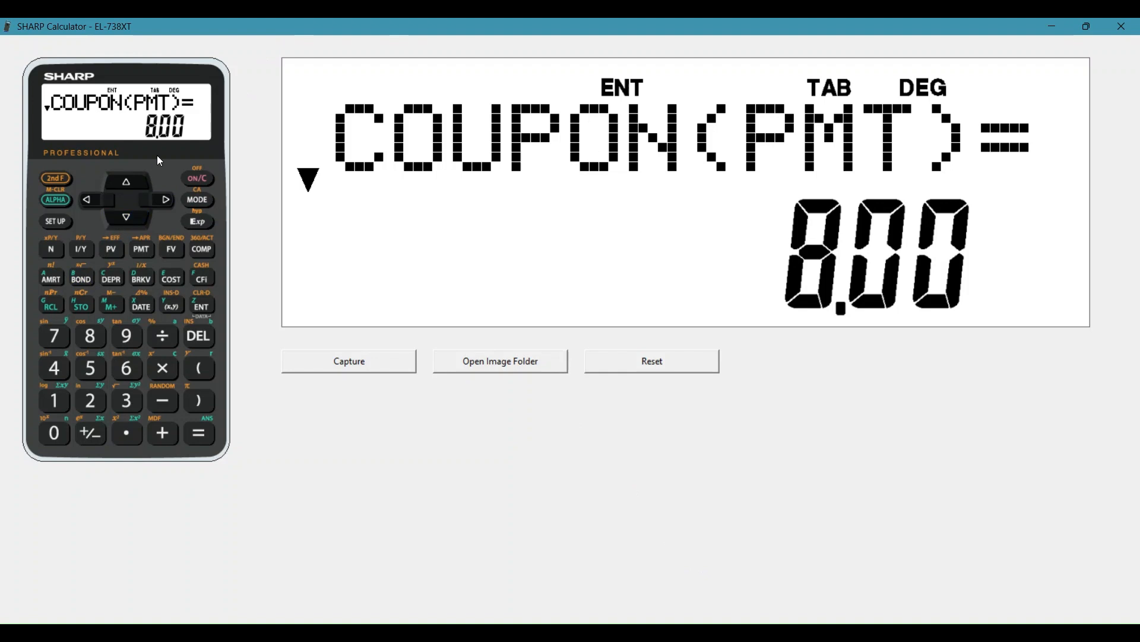
left_click(126, 216)
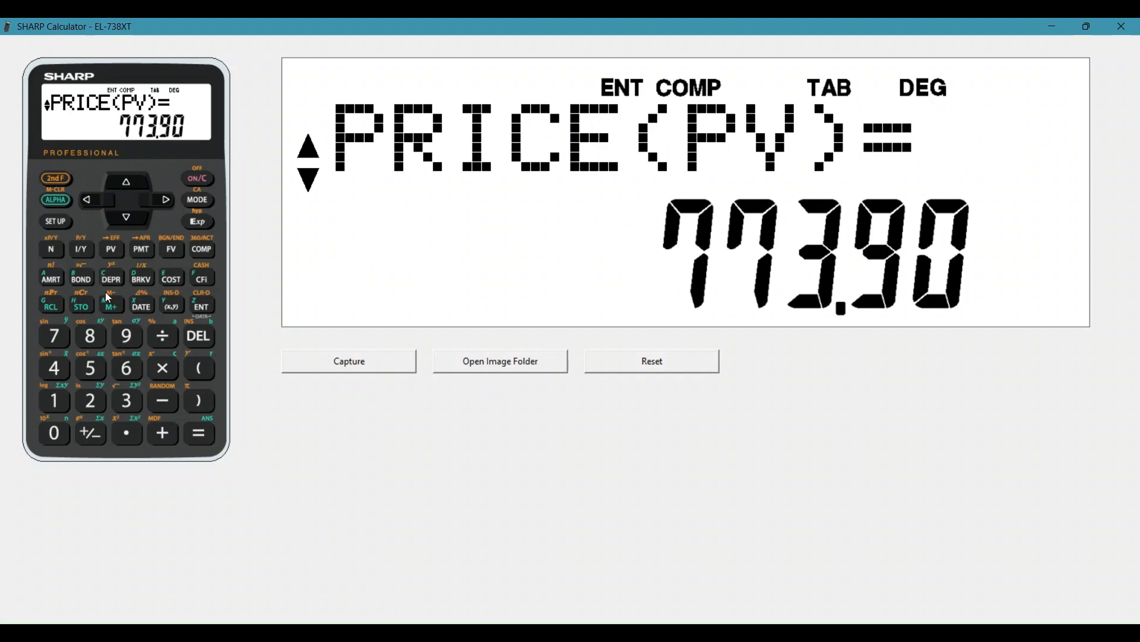
left_click(53, 432)
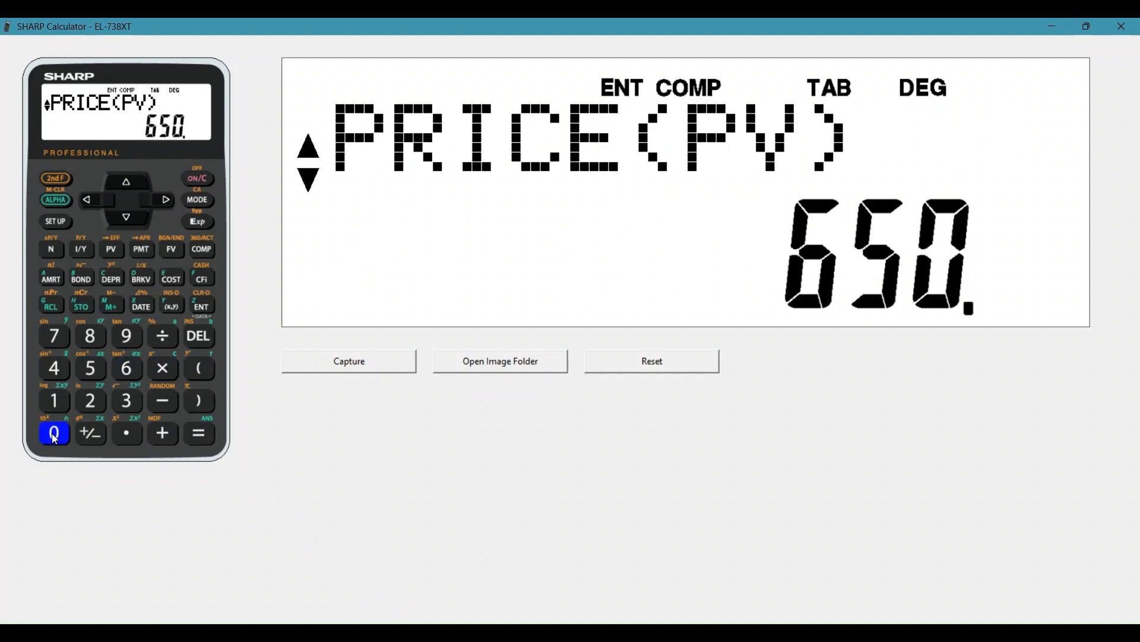
left_click(201, 305)
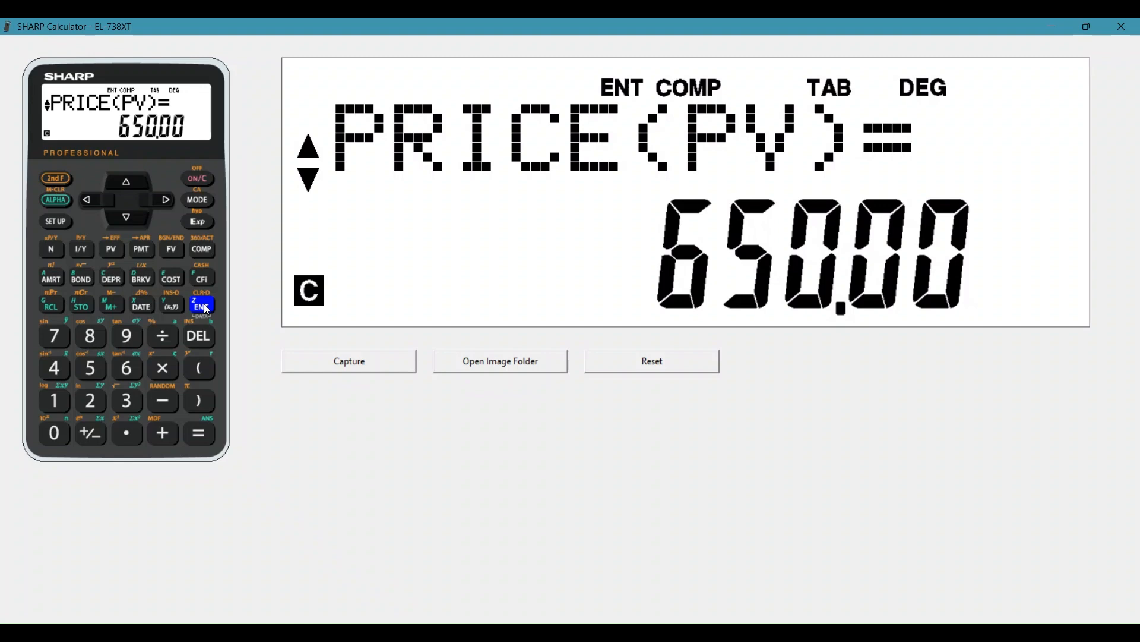
left_click(201, 305)
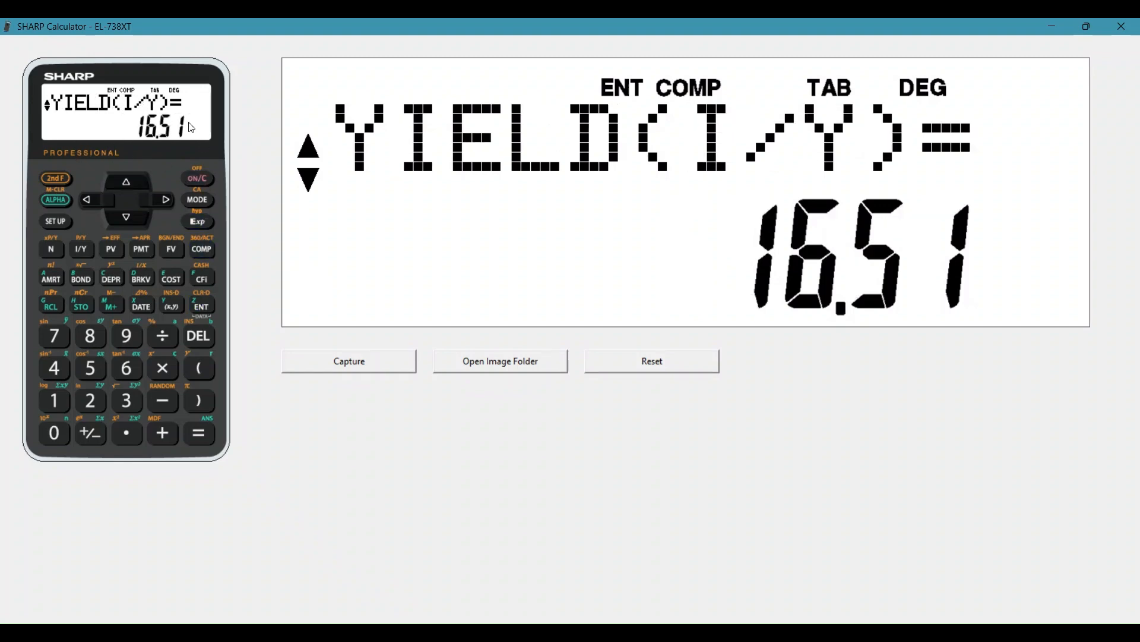
mouse_move(157, 143)
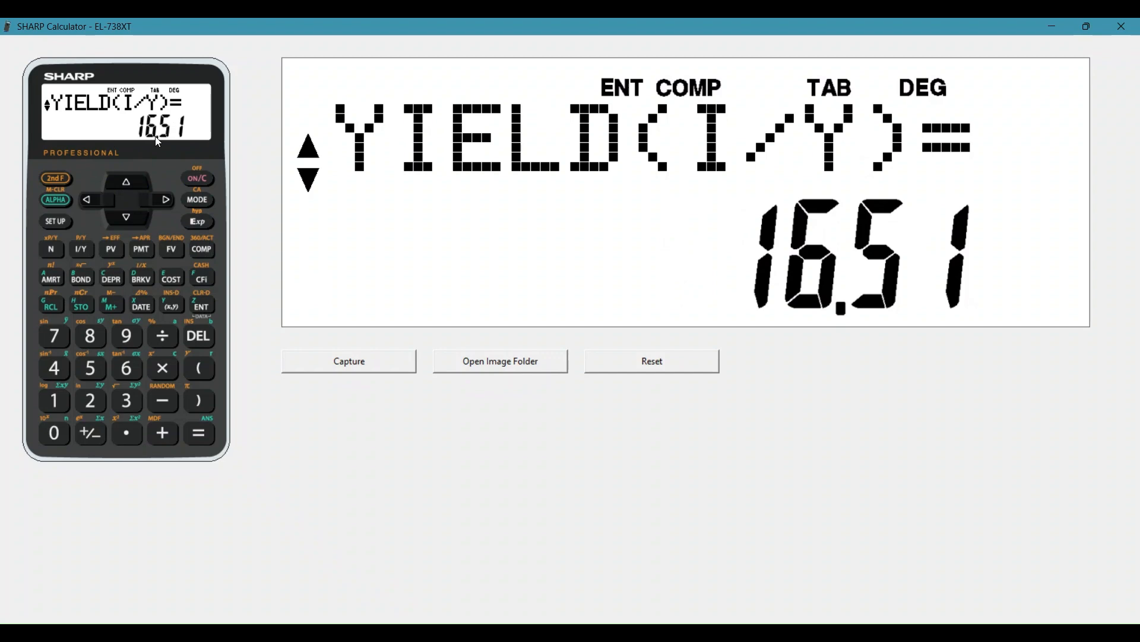
mouse_move(553, 621)
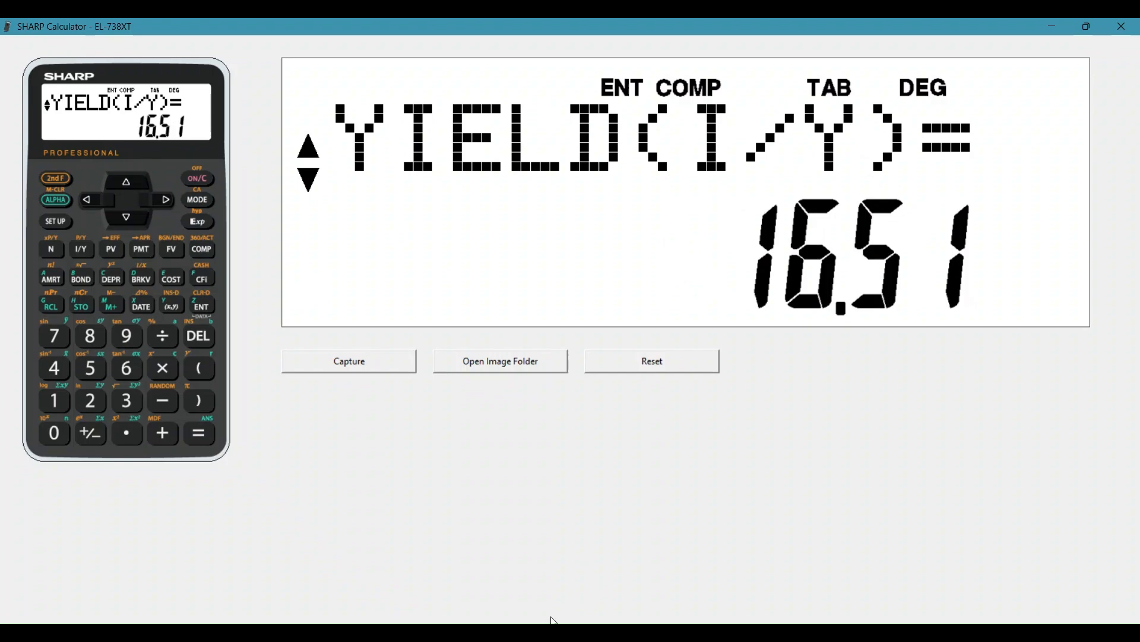